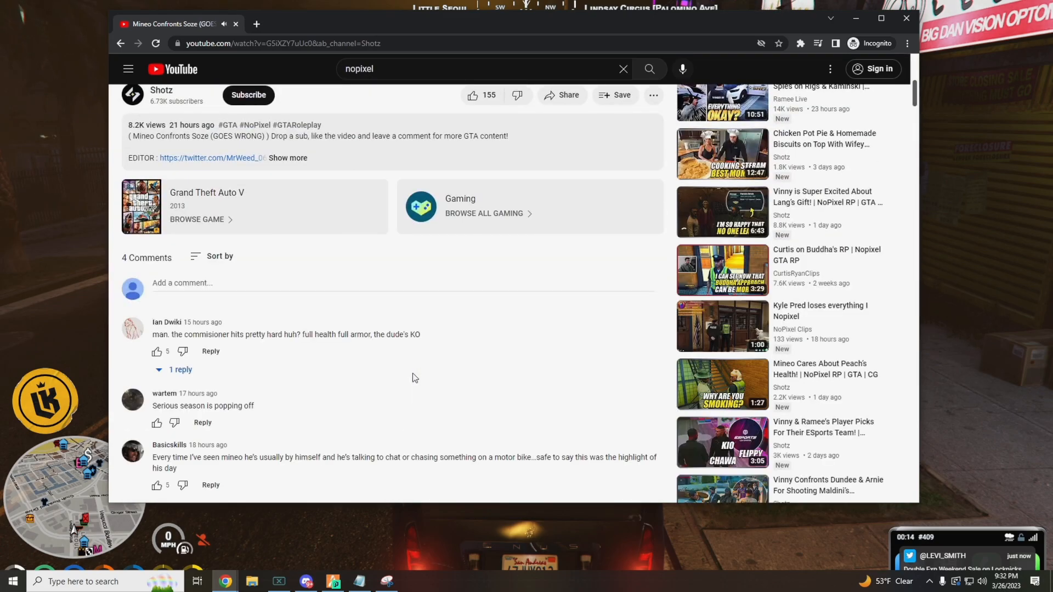
# - Return to the nopixel search results and start another clip from the list
pyautogui.scroll(3)
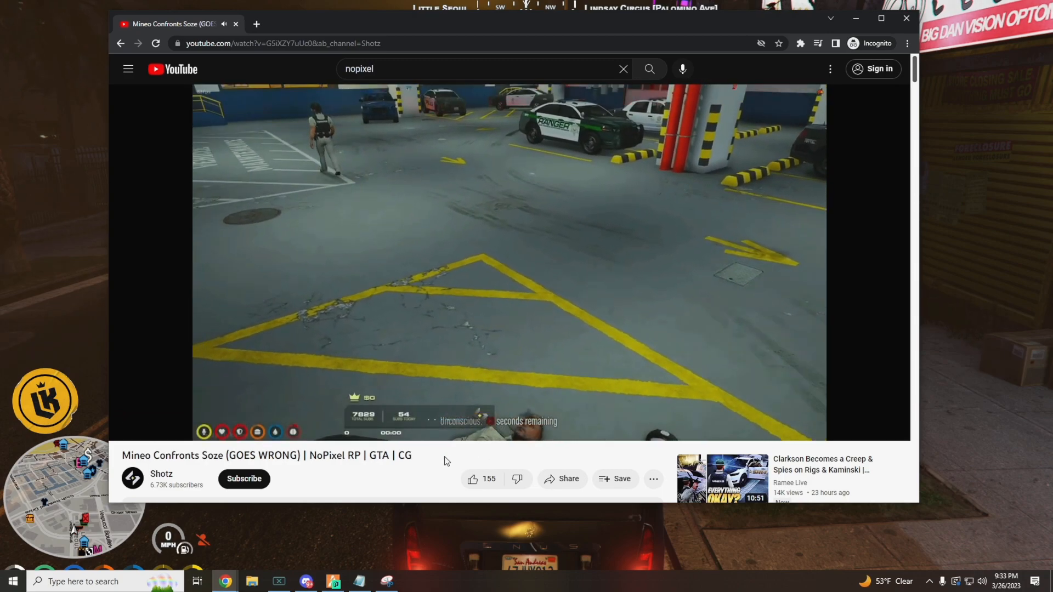
pyautogui.click(120, 43)
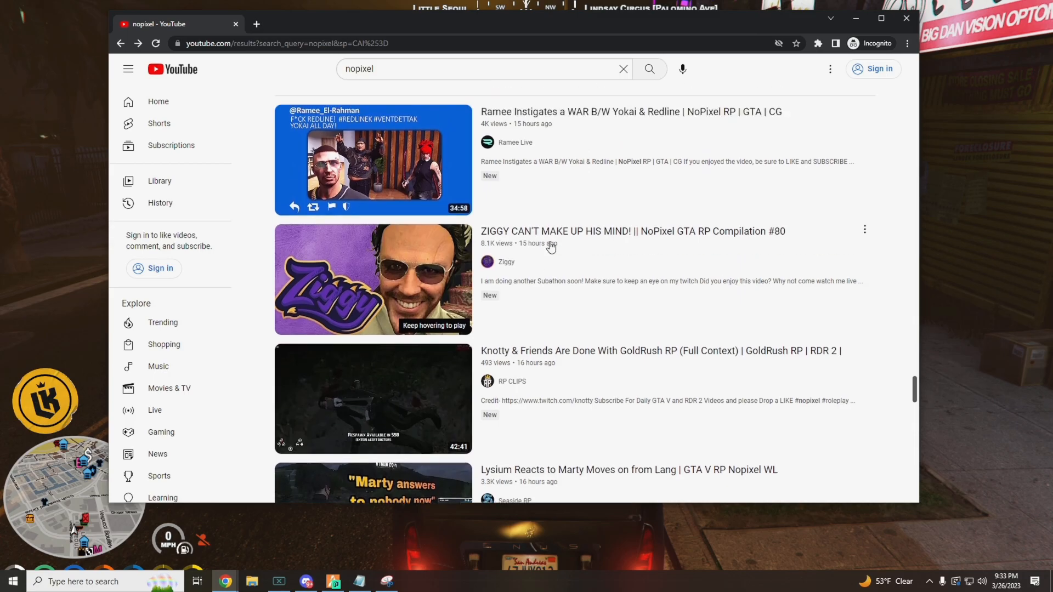
pyautogui.click(373, 279)
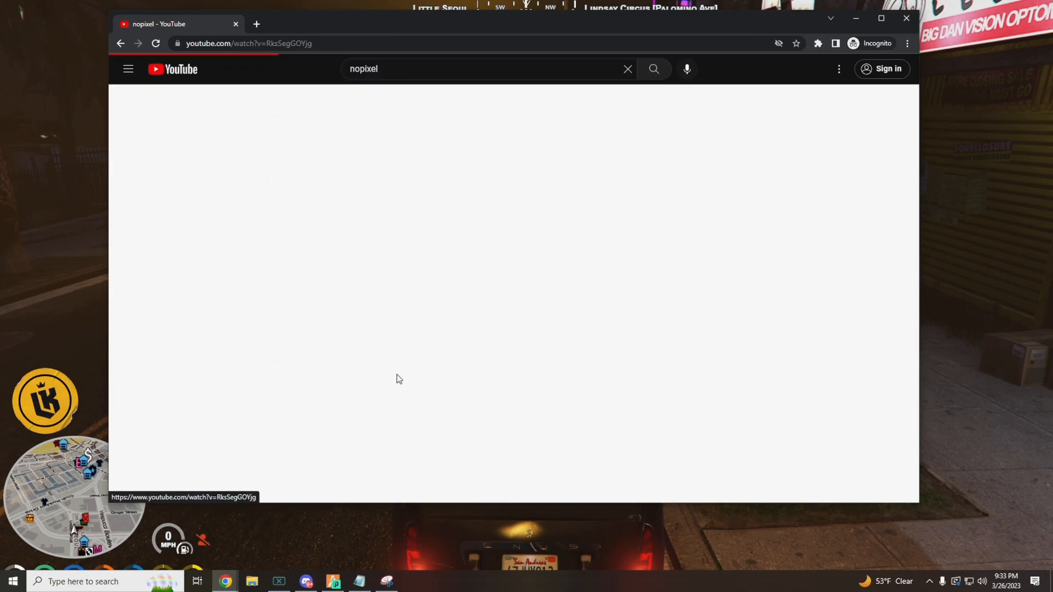
pyautogui.click(396, 378)
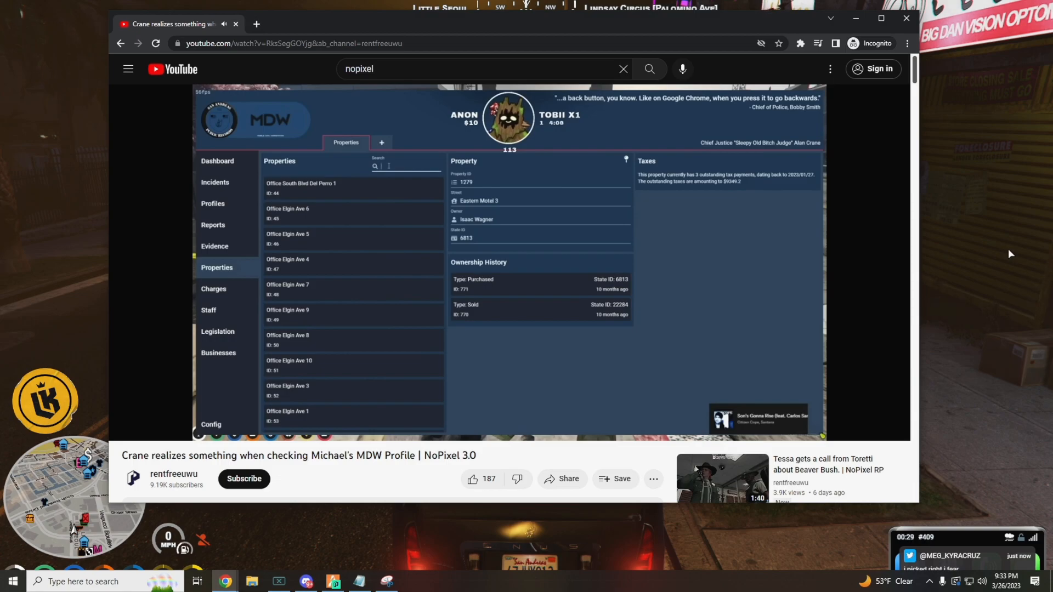
pyautogui.click(211, 204)
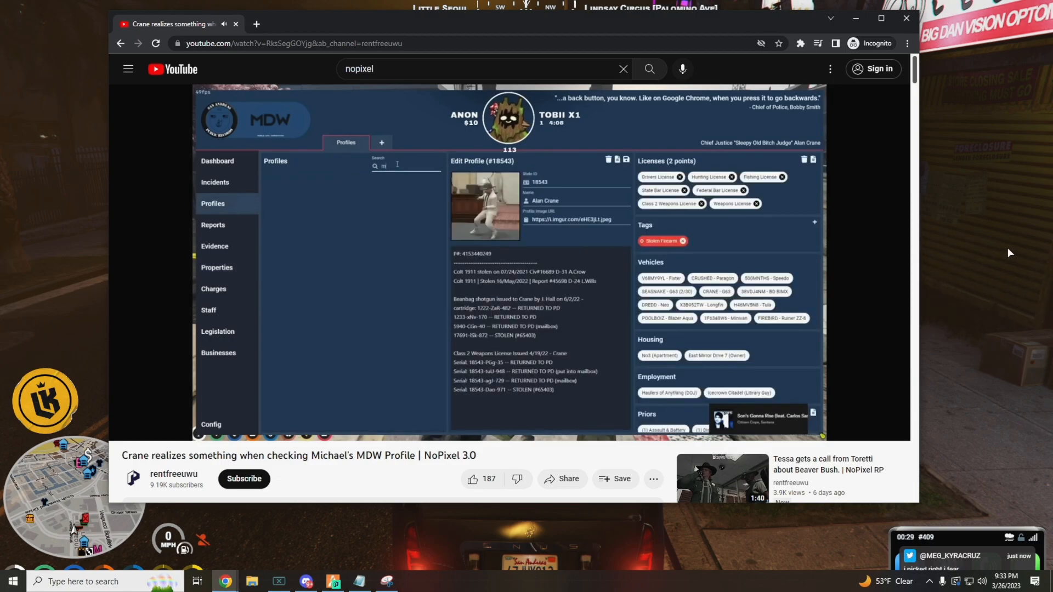
pyautogui.write('ichael simone')
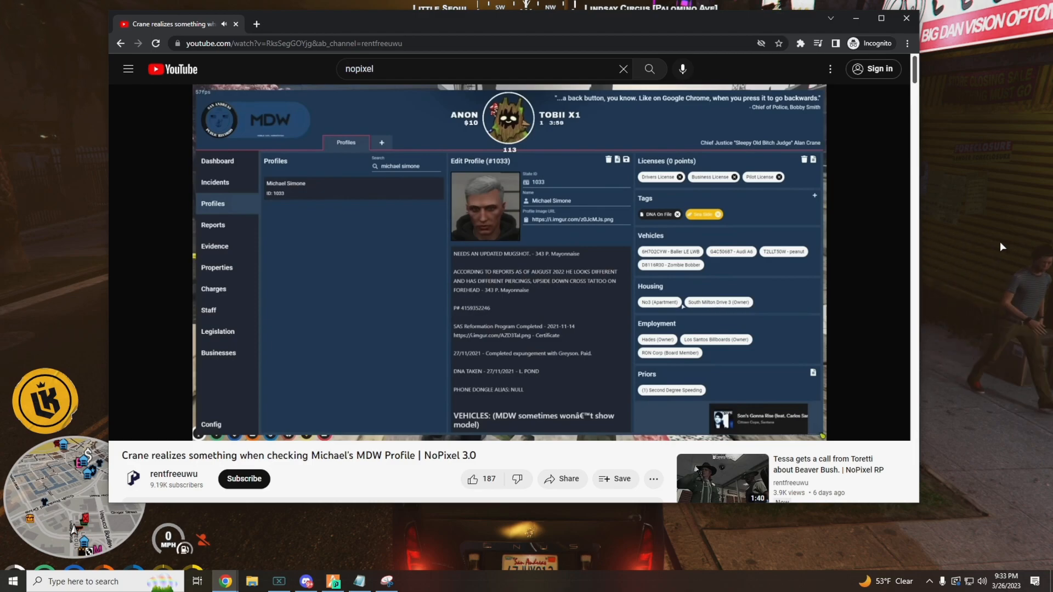
pyautogui.click(216, 267)
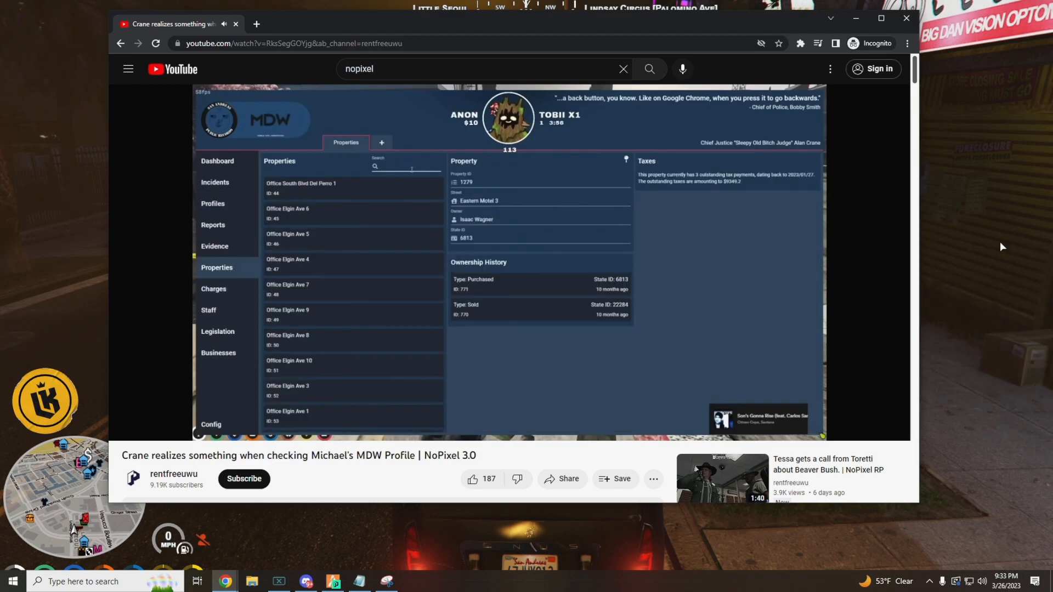
pyautogui.write('south milton')
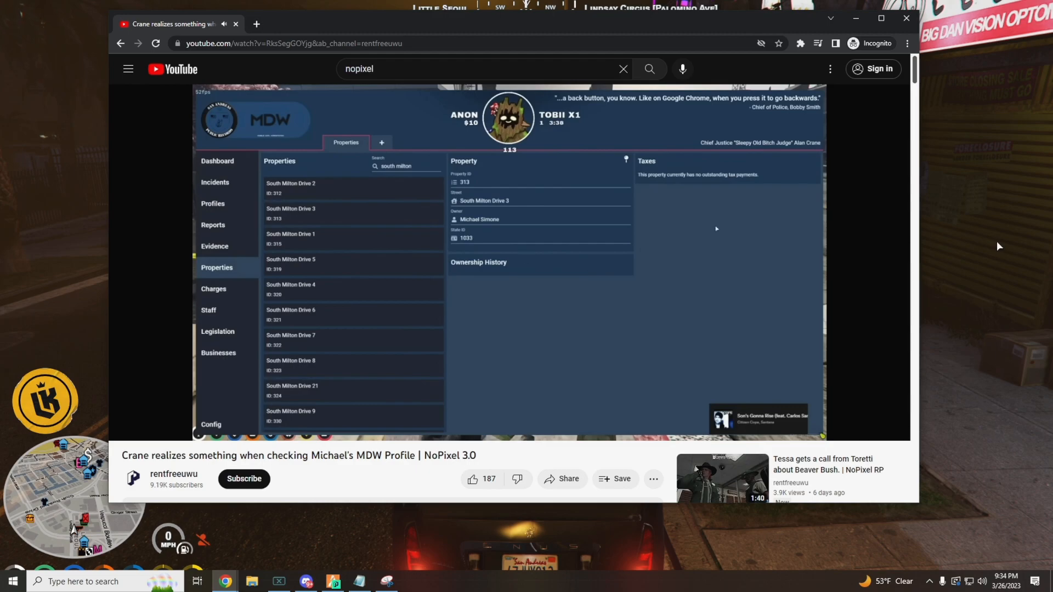
# - Pause and resume the Crane clip near its 1:02 end before heading back to the results
pyautogui.click(508, 262)
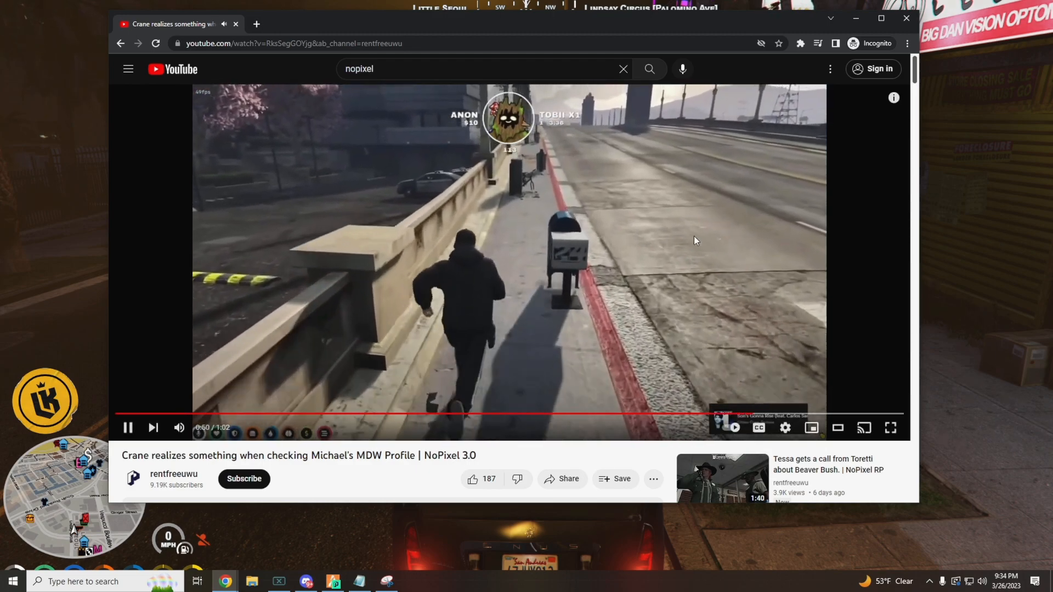
pyautogui.moveTo(866, 238)
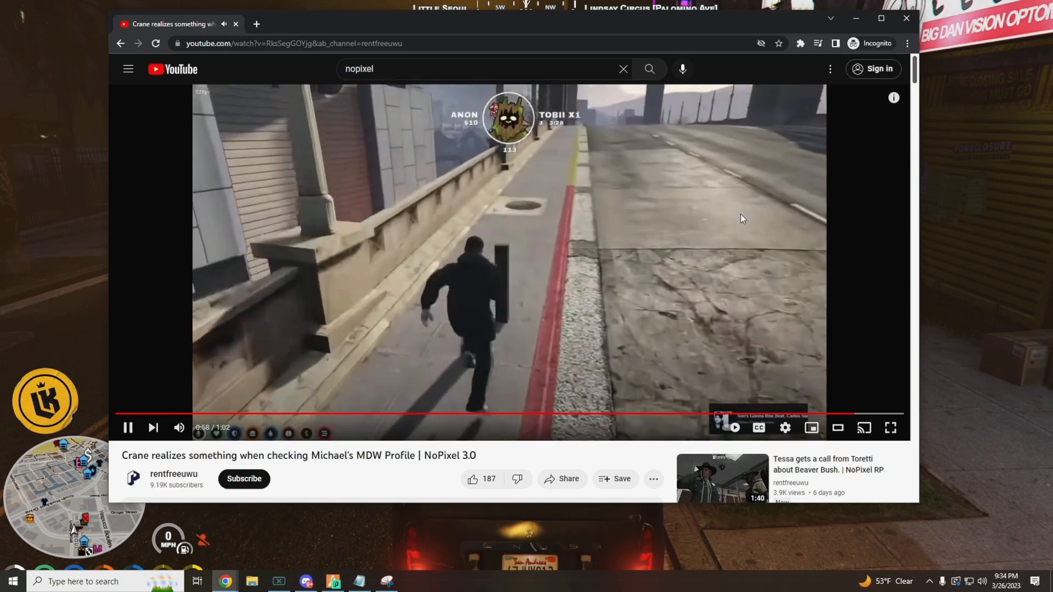
pyautogui.click(127, 428)
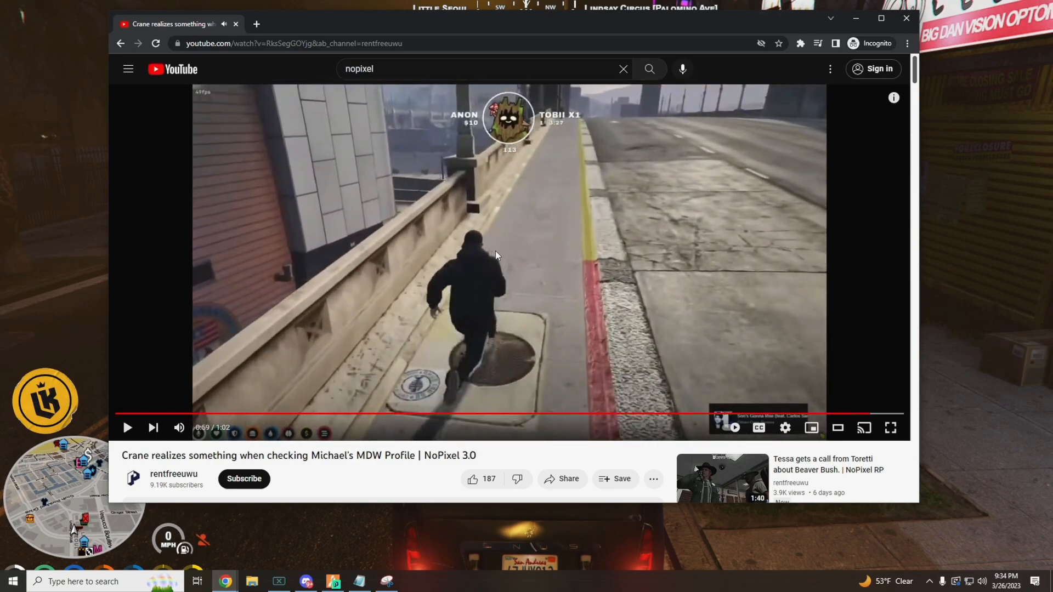
pyautogui.moveTo(689, 224)
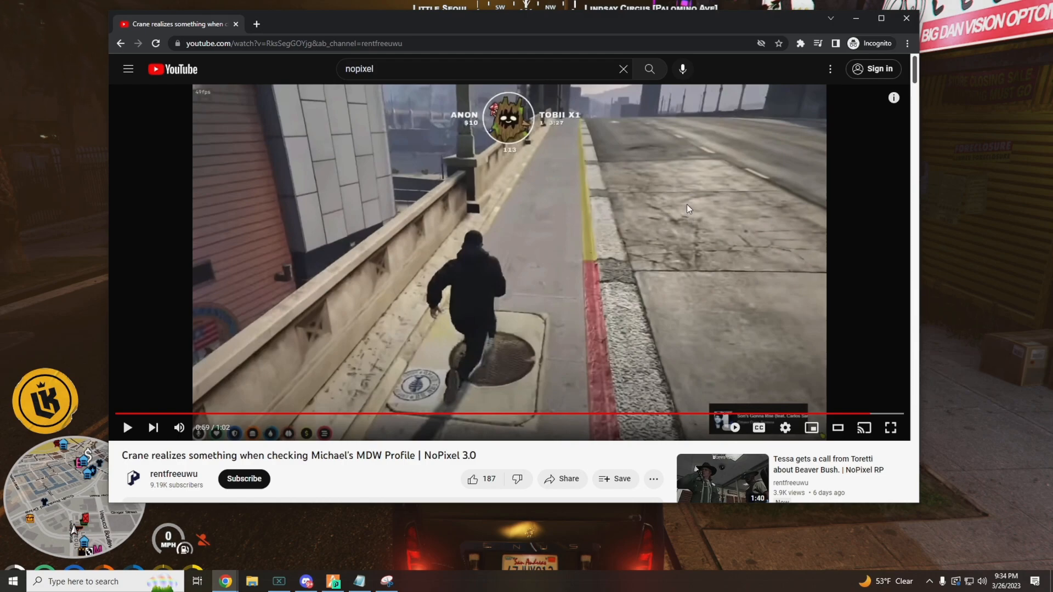
pyautogui.click(127, 427)
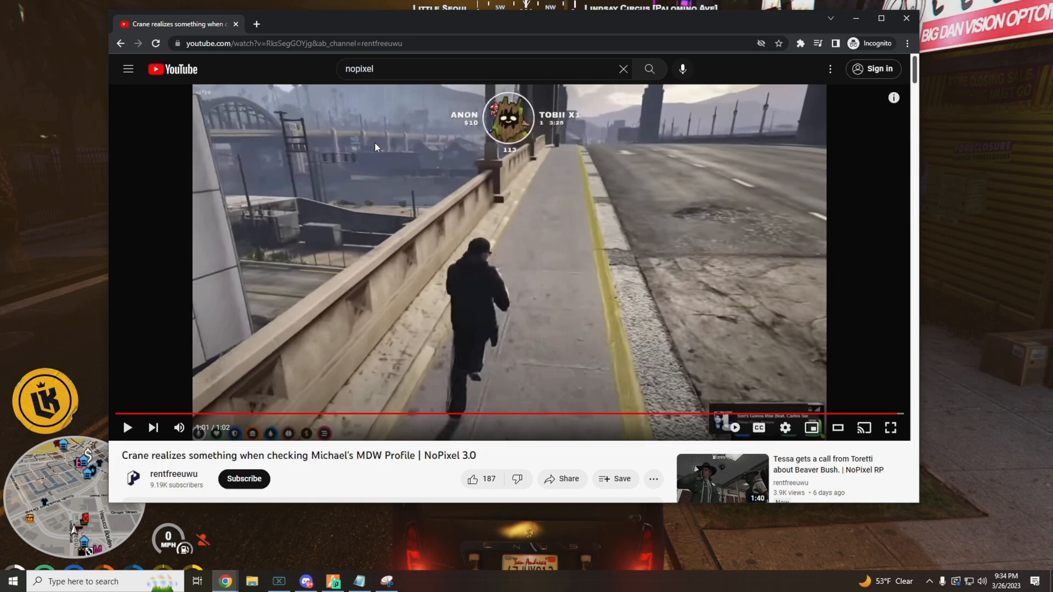
pyautogui.moveTo(177, 72)
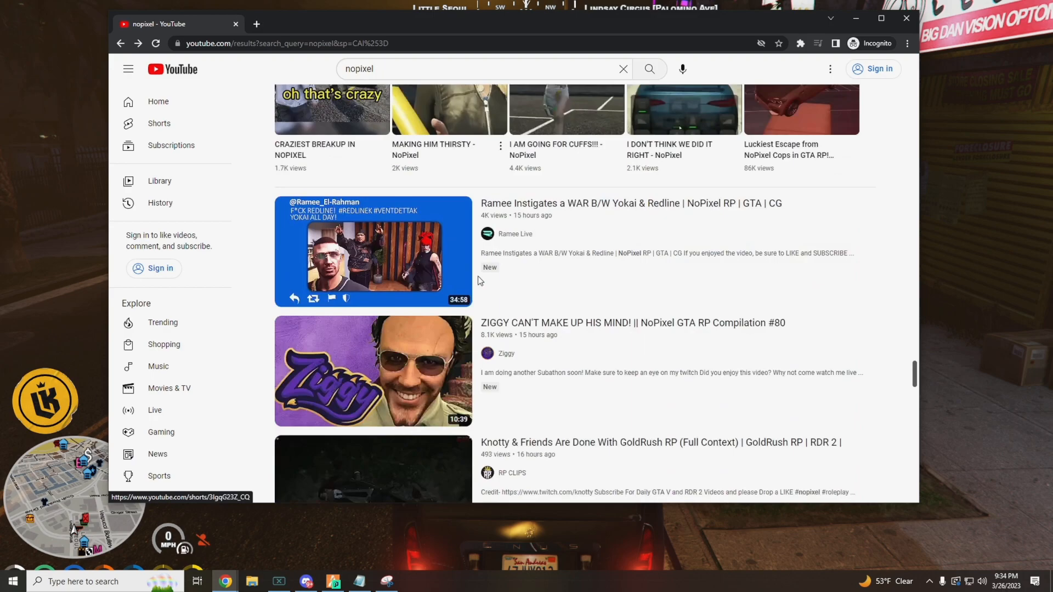
pyautogui.scroll(-3)
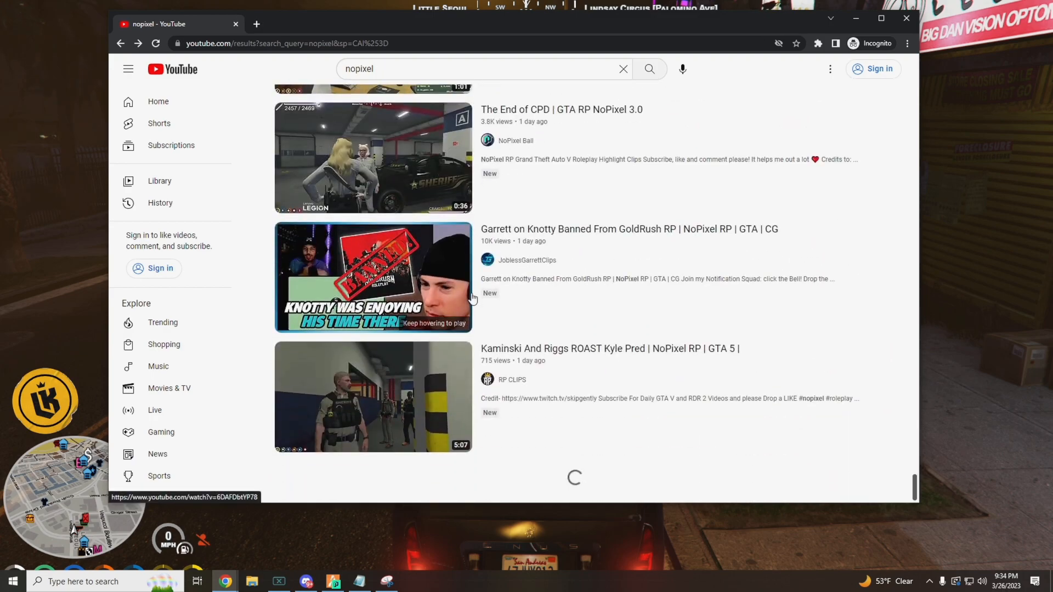
pyautogui.scroll(-3)
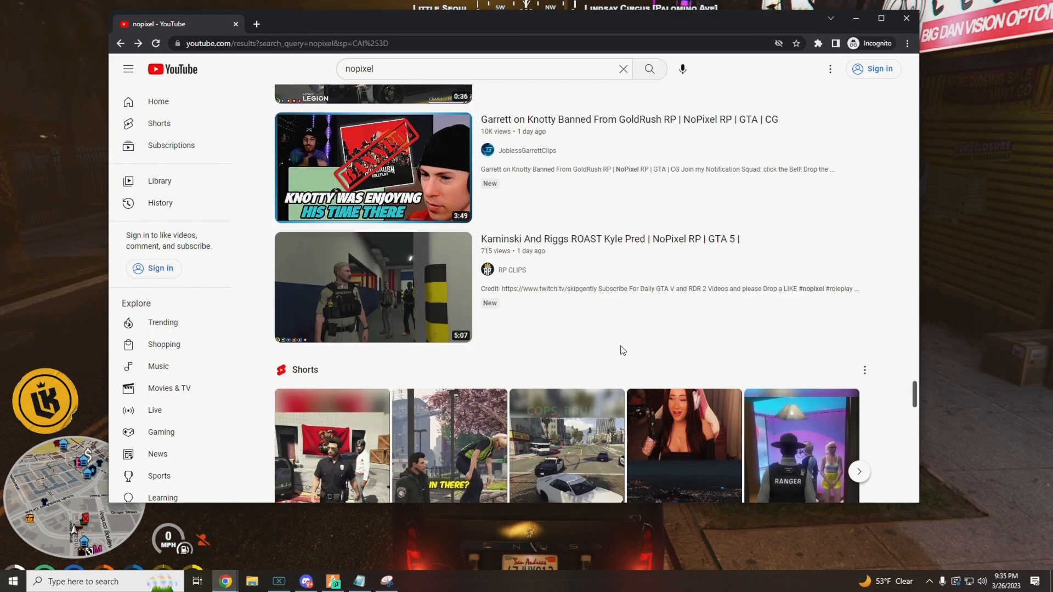
pyautogui.scroll(-3)
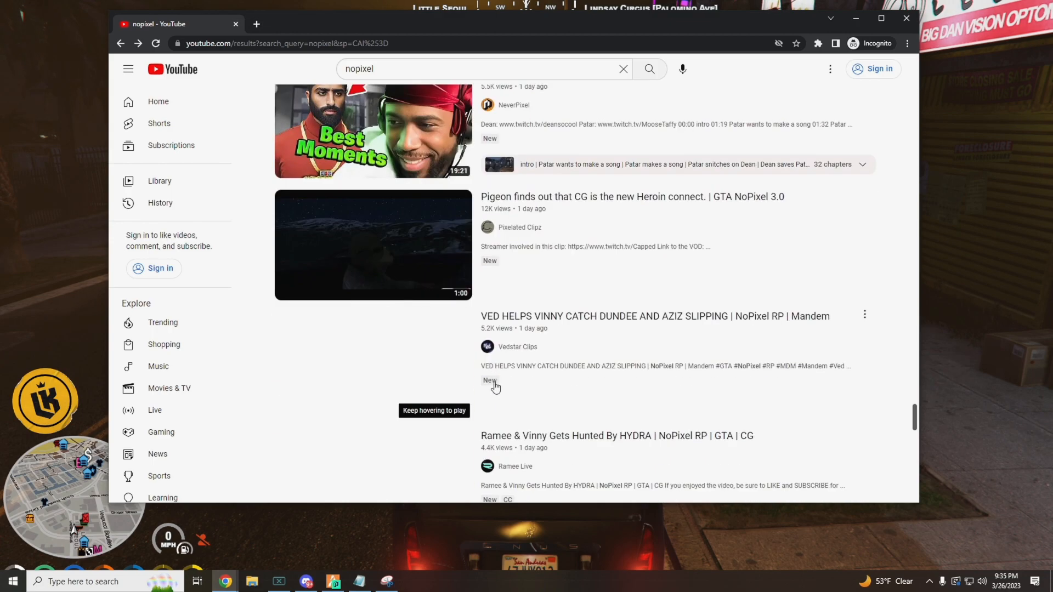